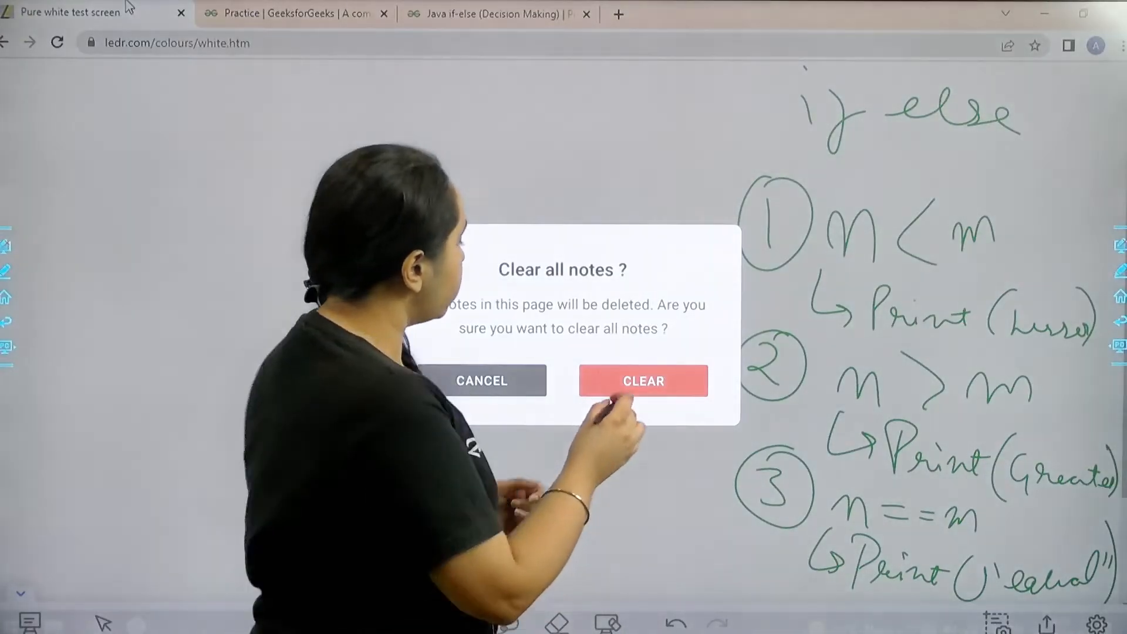
Step: Clear all whiteboard notes and return to the School-level Practice problem list
left_click(642, 380)
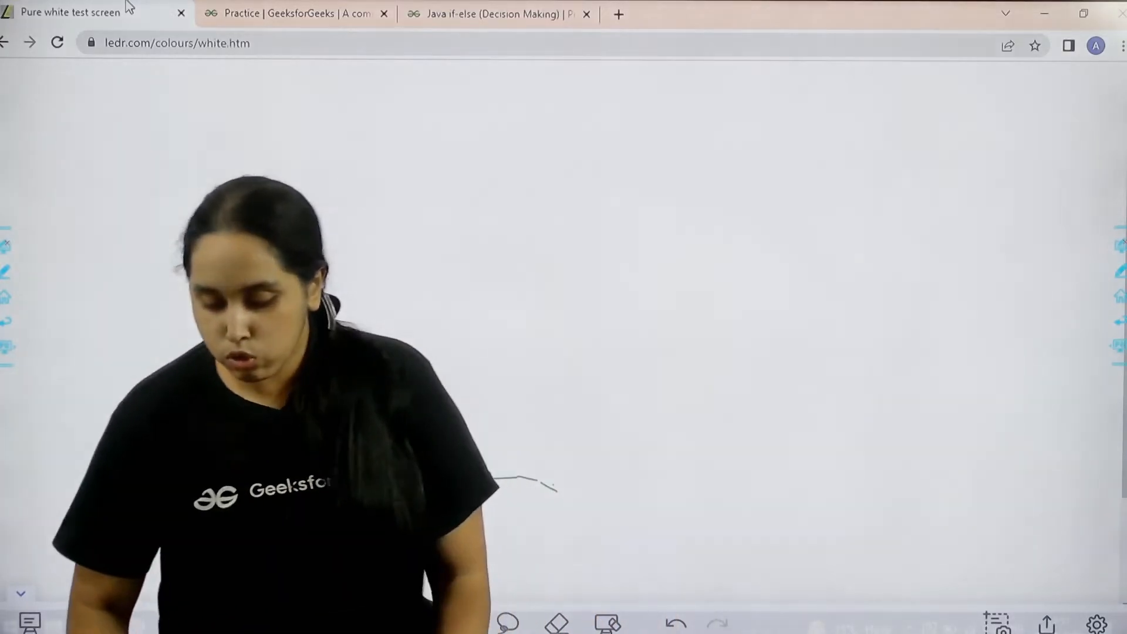
left_click(294, 13)
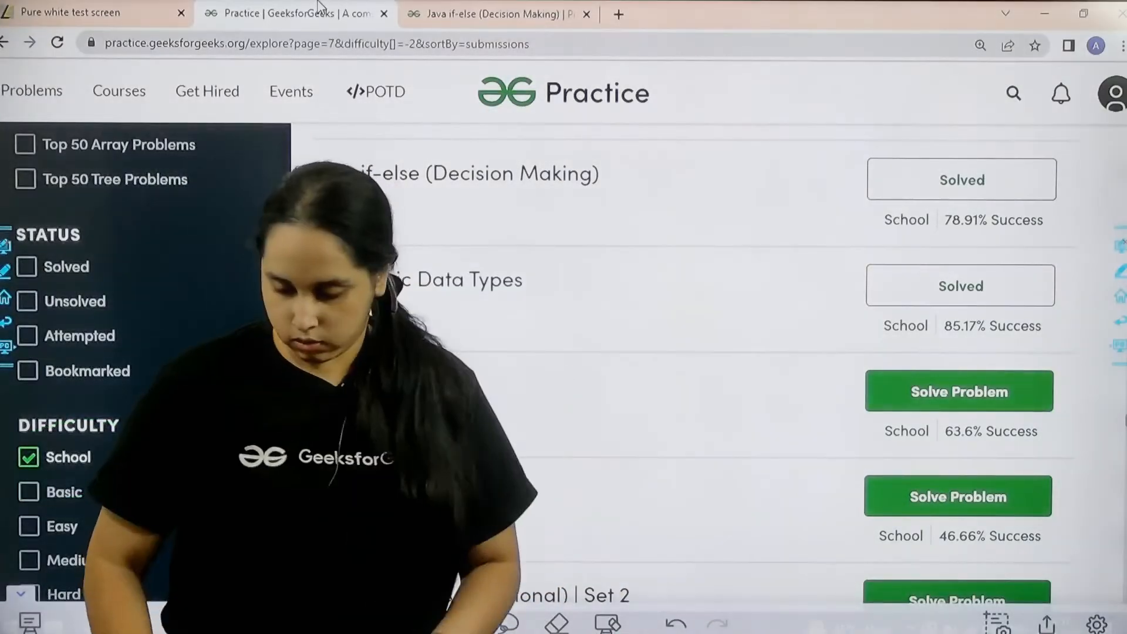
Step: Open the Java if-else (Decision Making) problem showing the empty compareNM template
left_click(498, 13)
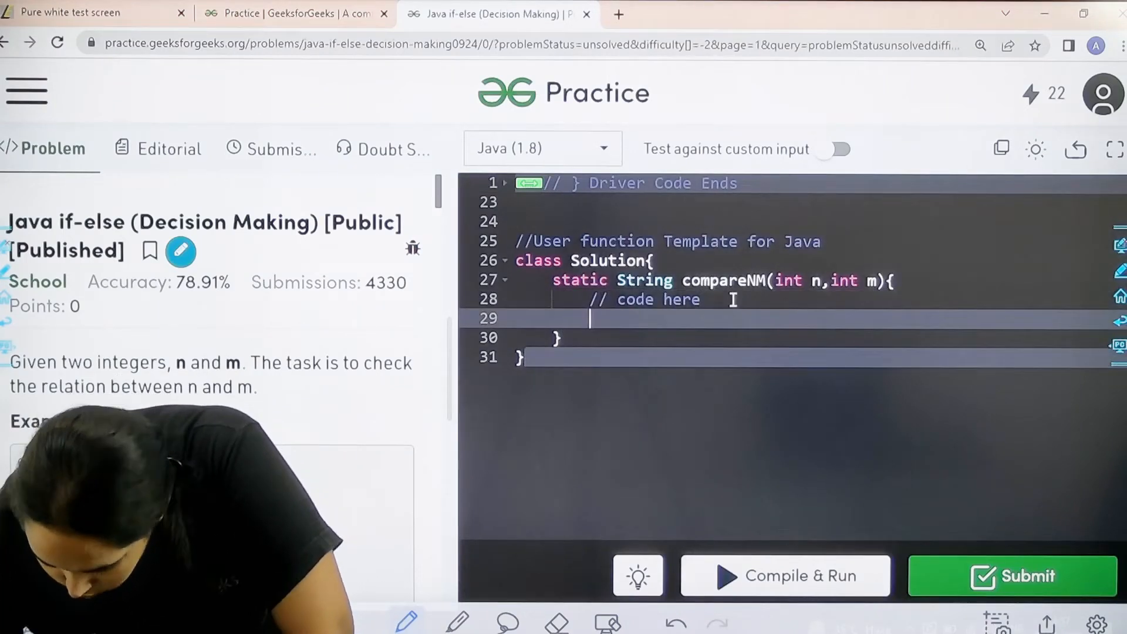
Step: Write the branch if(n<m){ return("Lesser"); } in compareNM
type("if")
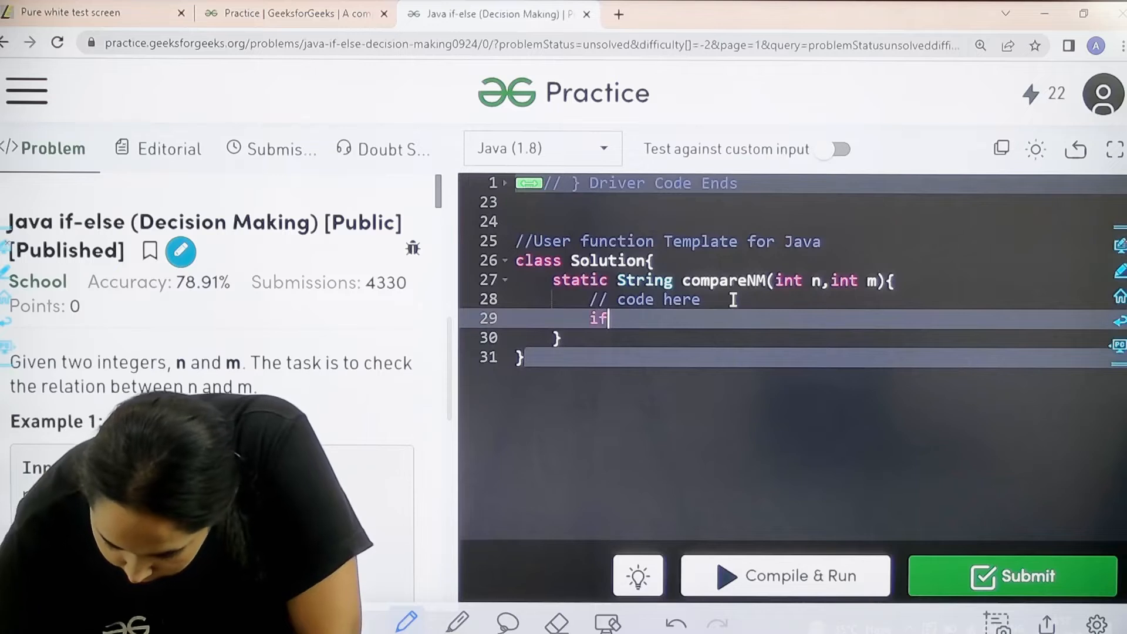
type("(n))")
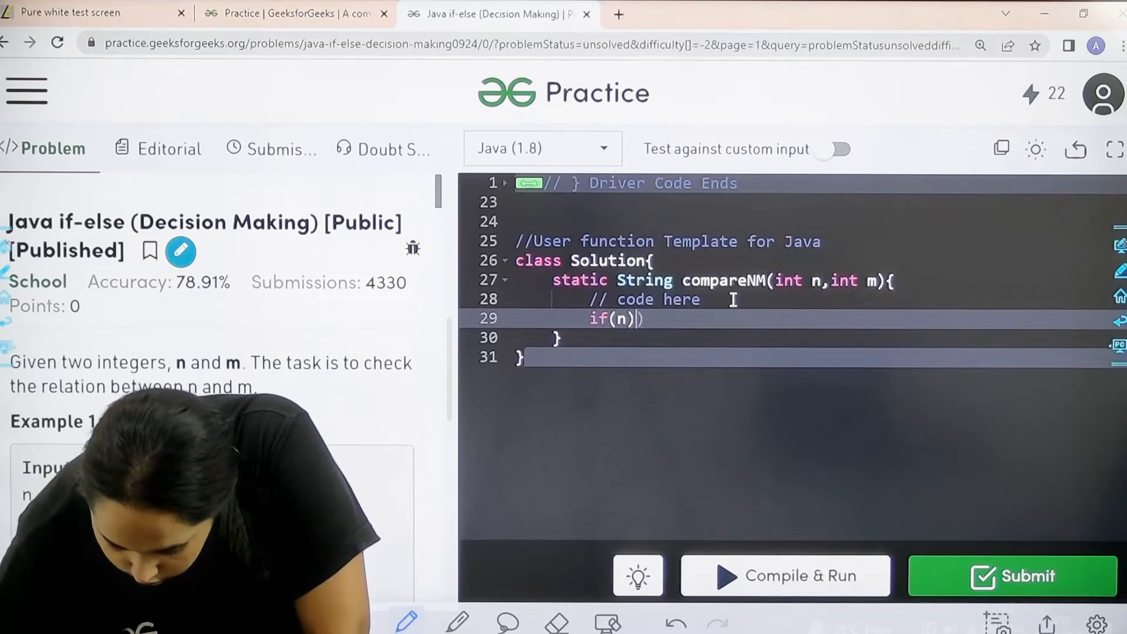
type("<m")
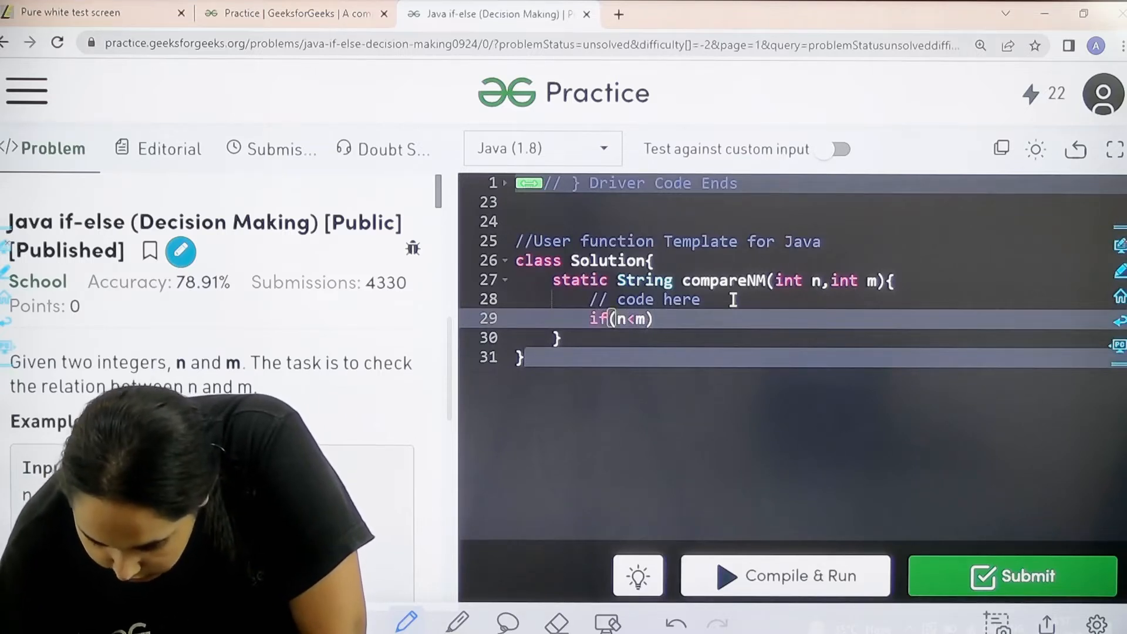
type("{")
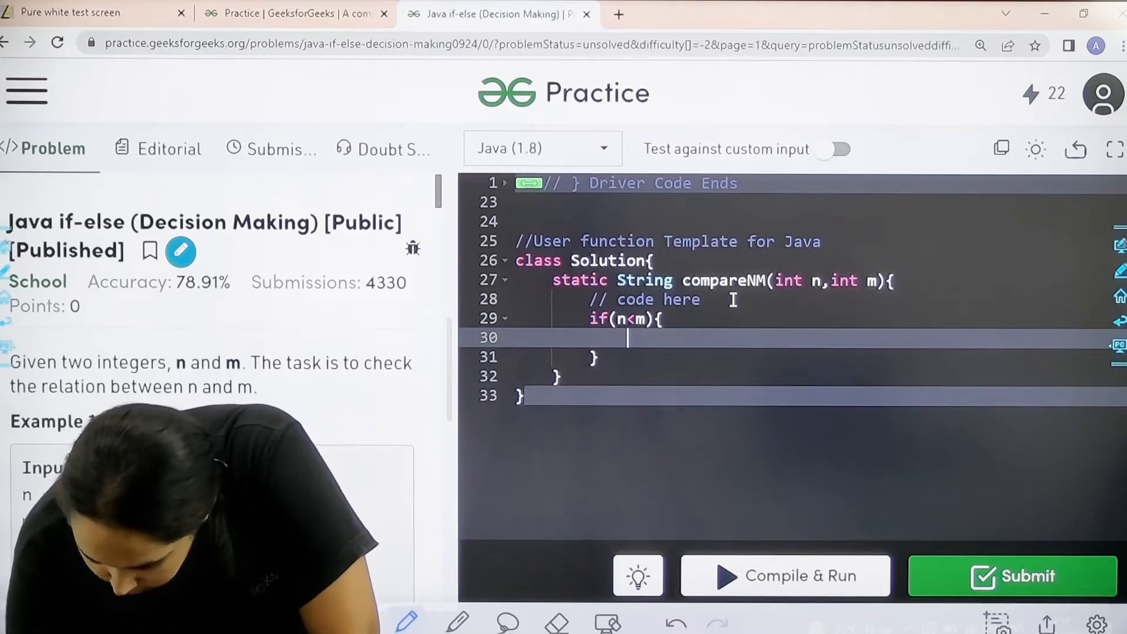
type("return(\"Lesser")
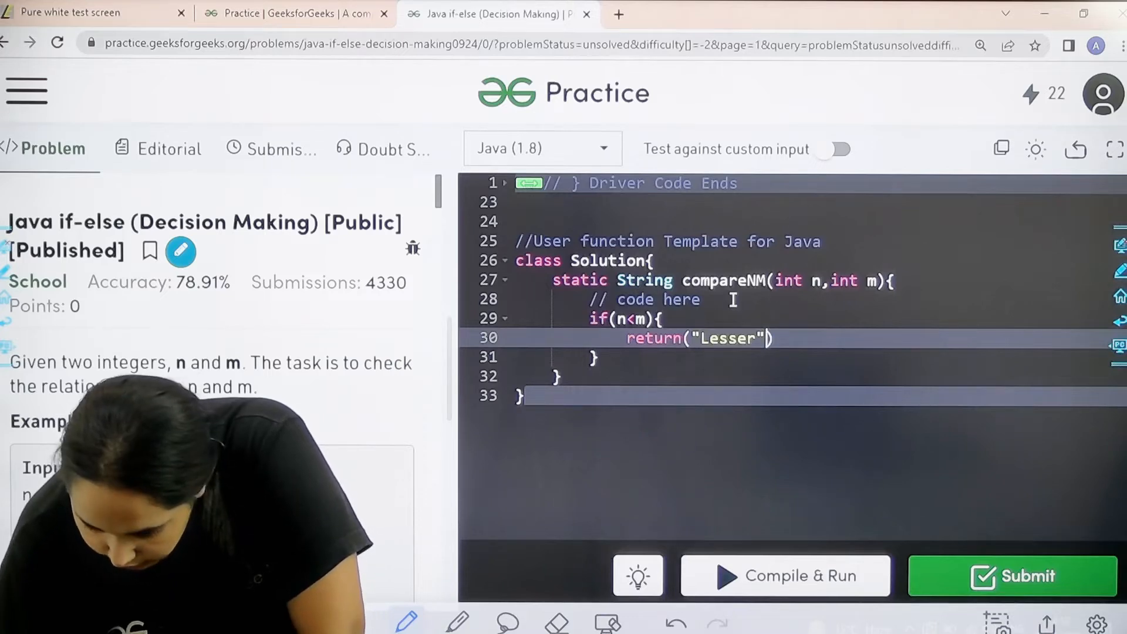
type(";")
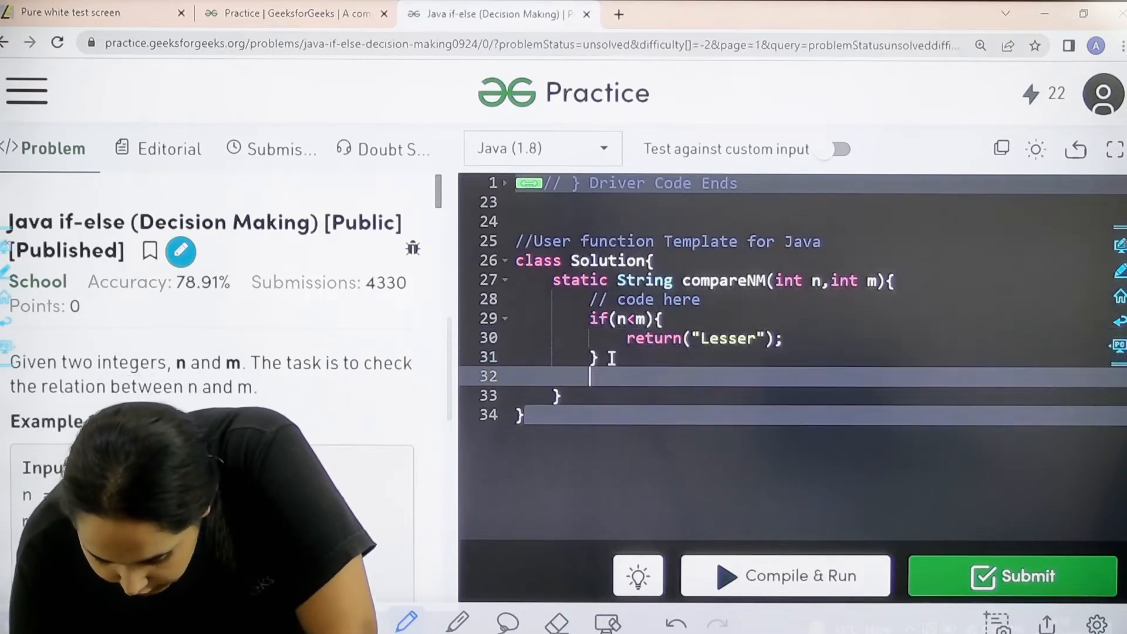
Step: Add else if(n==m){ return("Equal"); } after the first branch
type("else i")
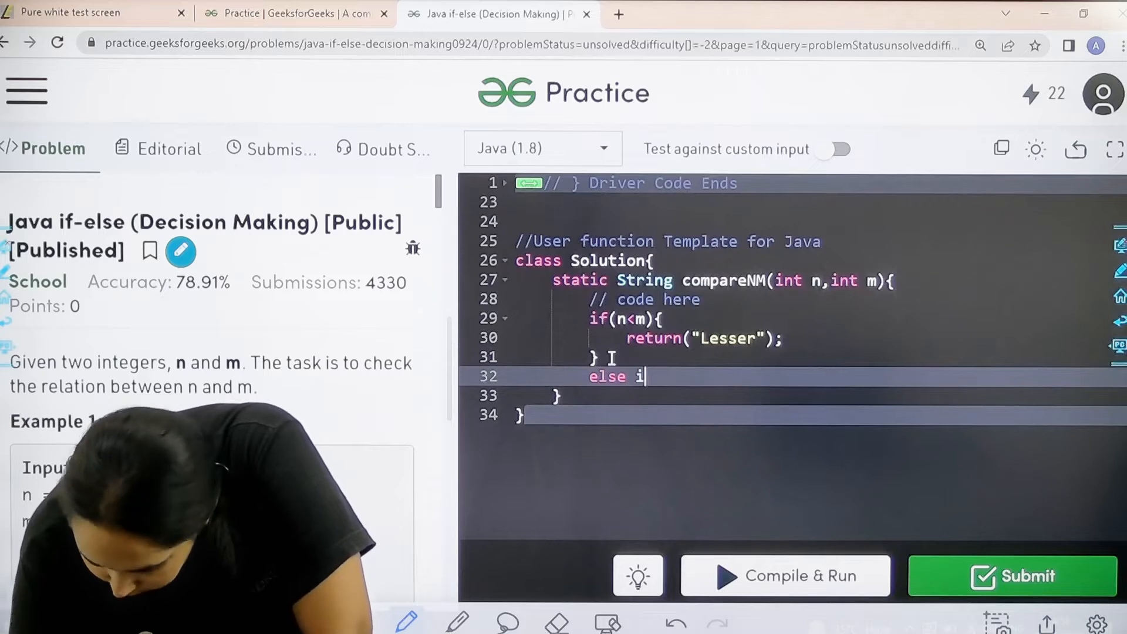
type("f(")
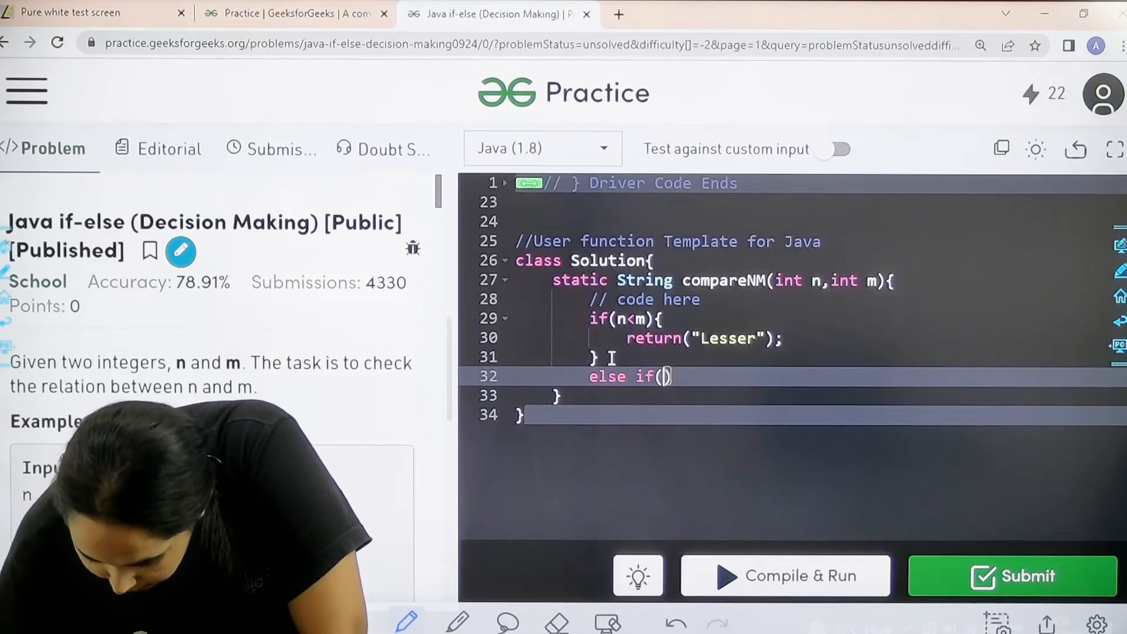
type("n==m")
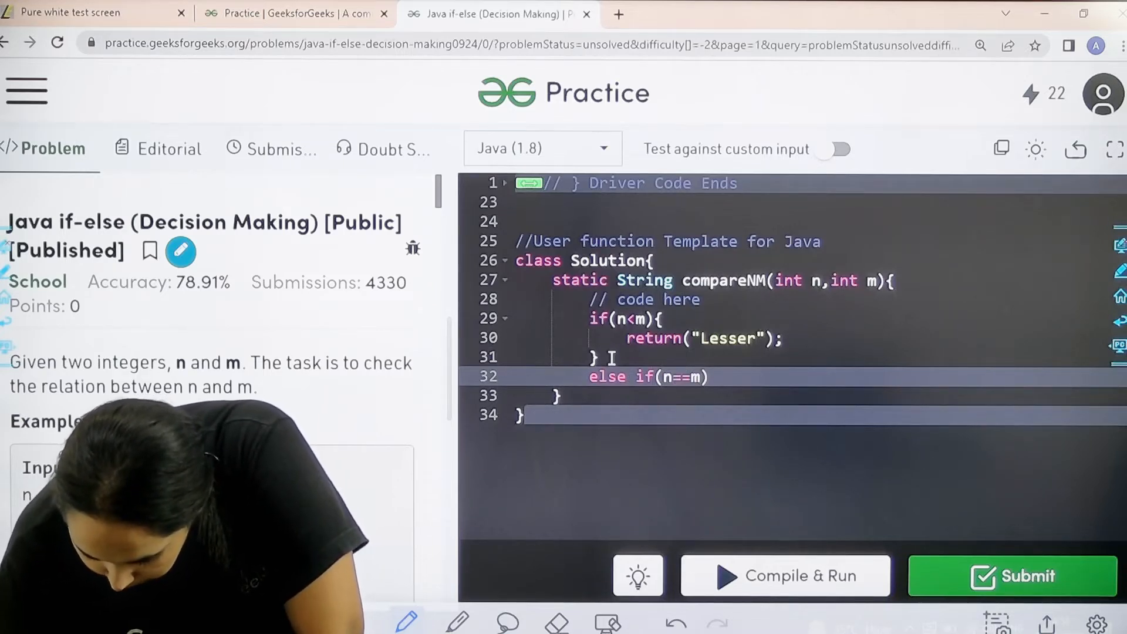
type("{")
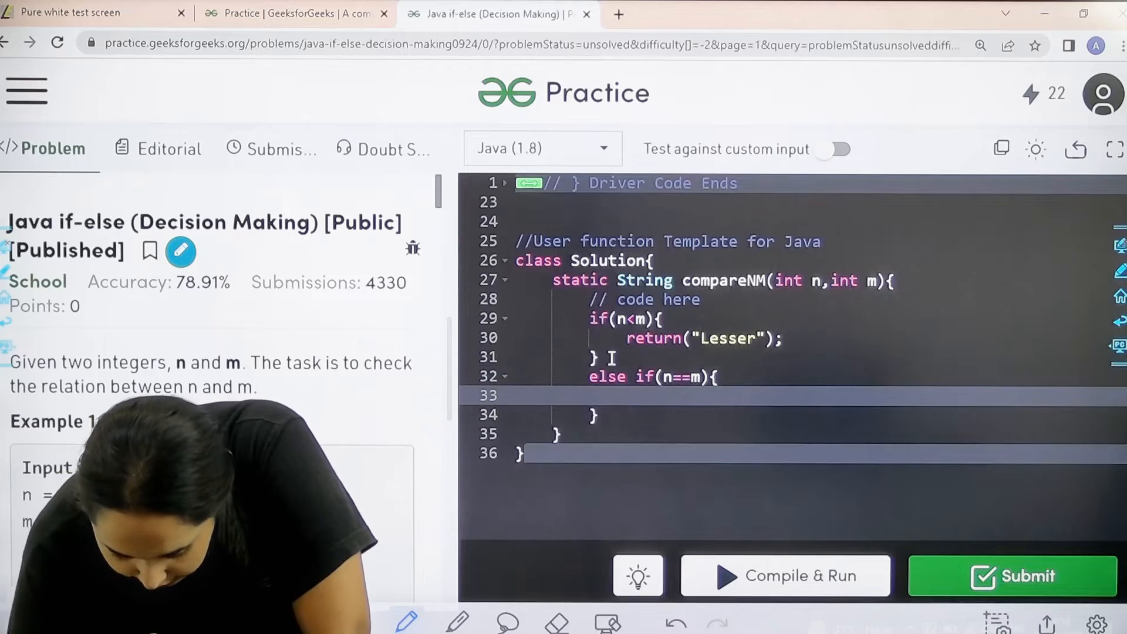
type("return")
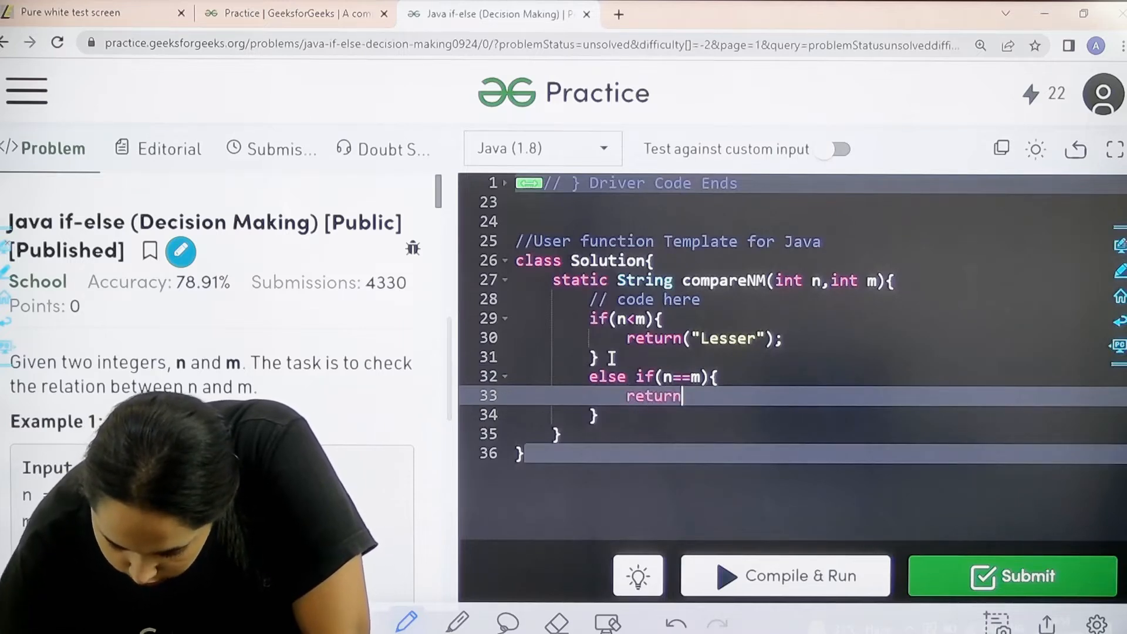
type("(\"\")")
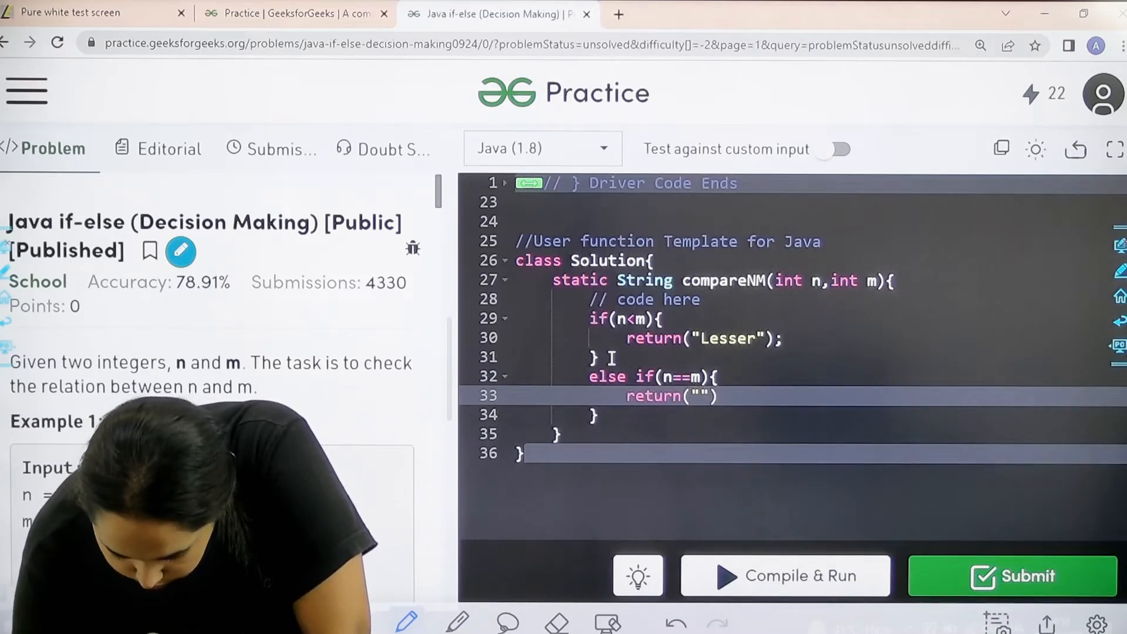
type("Eq")
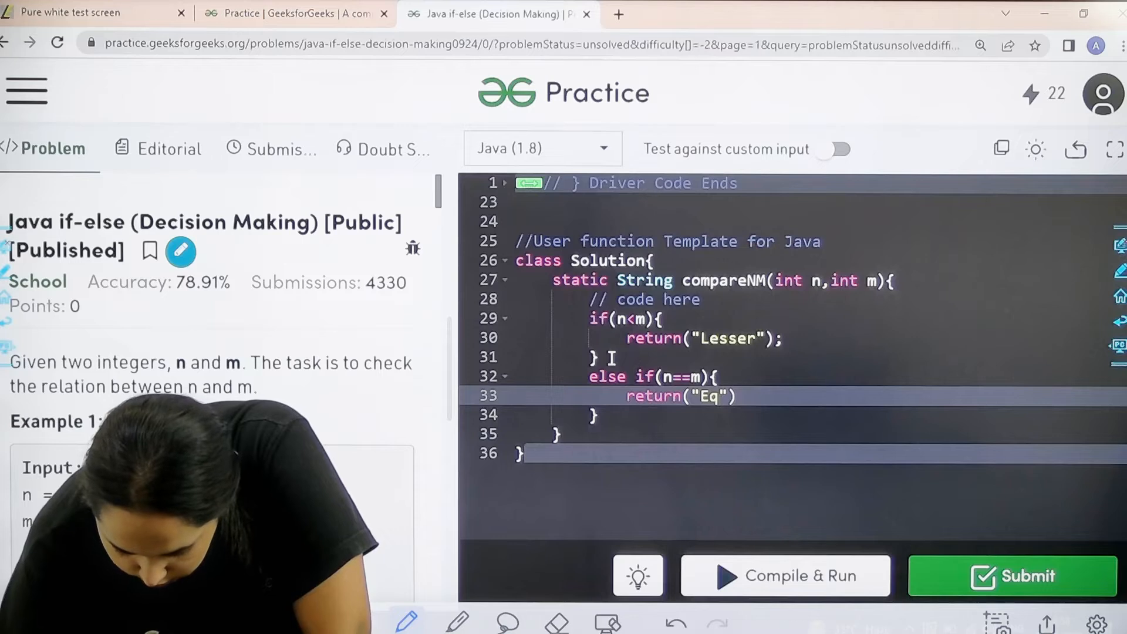
type("ual")
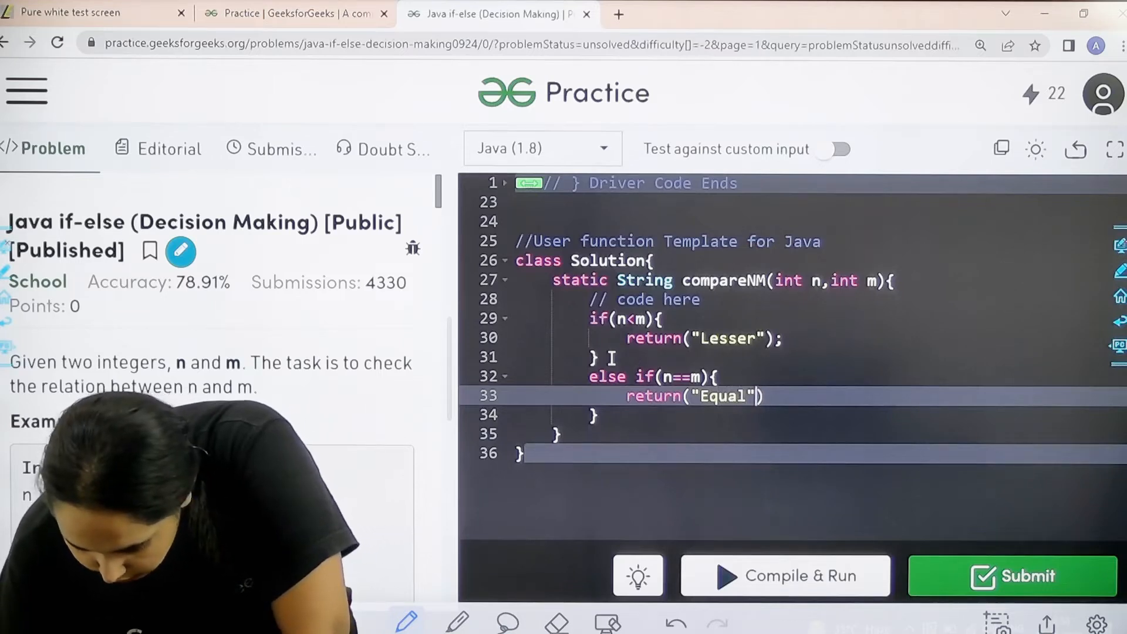
type(";")
key("Enter")
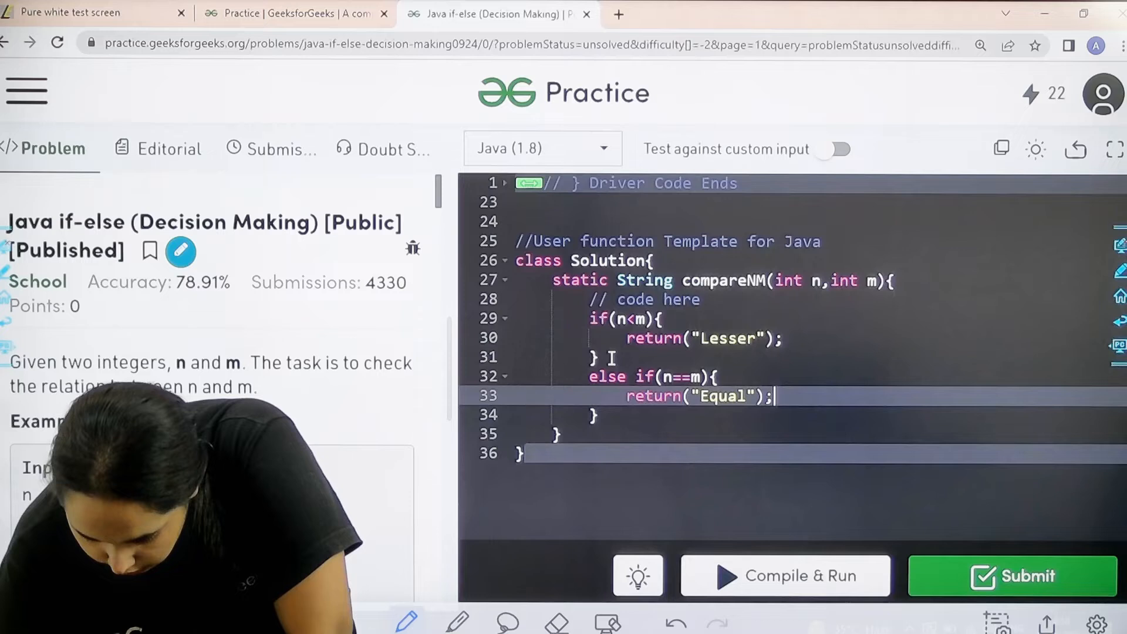
type("e")
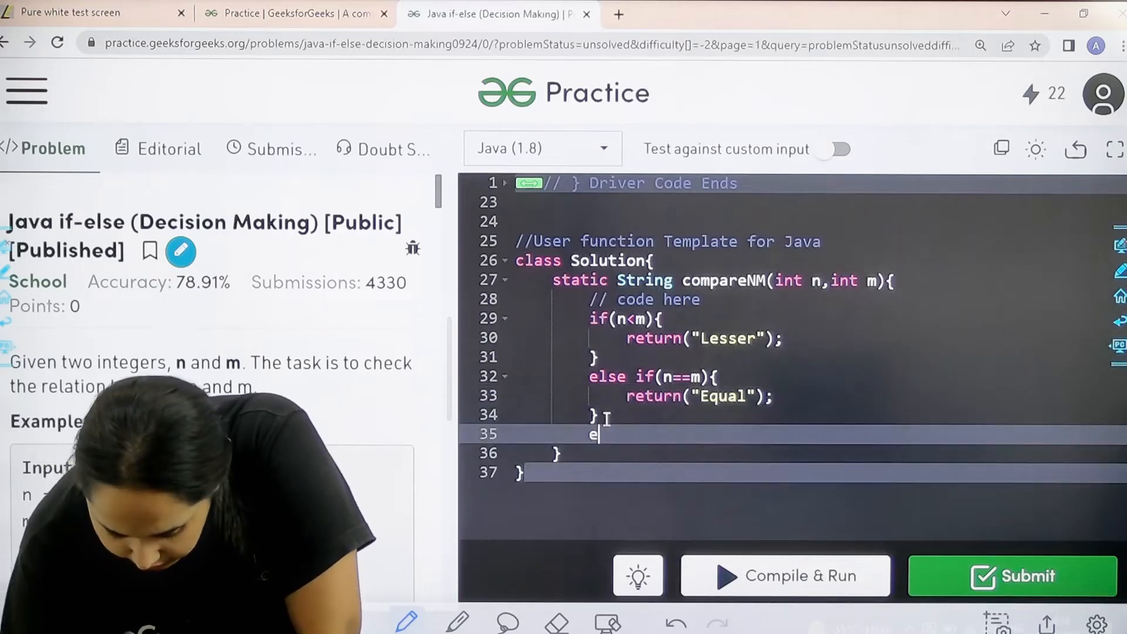
Step: Add the final else{ return("Greater"); }, correcting a typo in "Greater"
type("lse{")
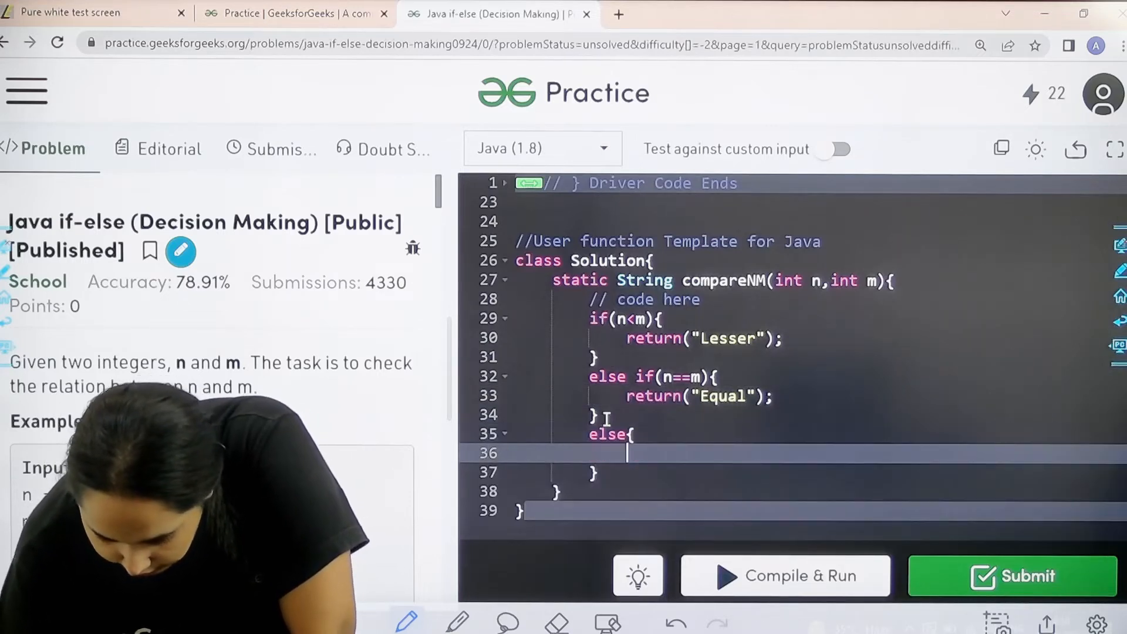
type("ret")
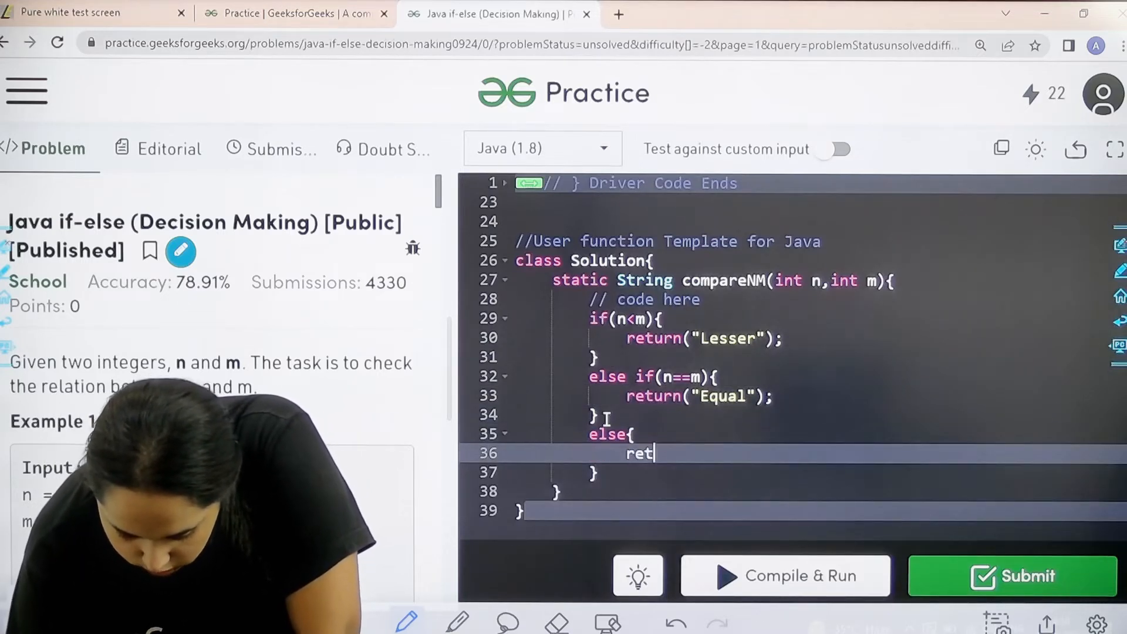
type("(\"G\")")
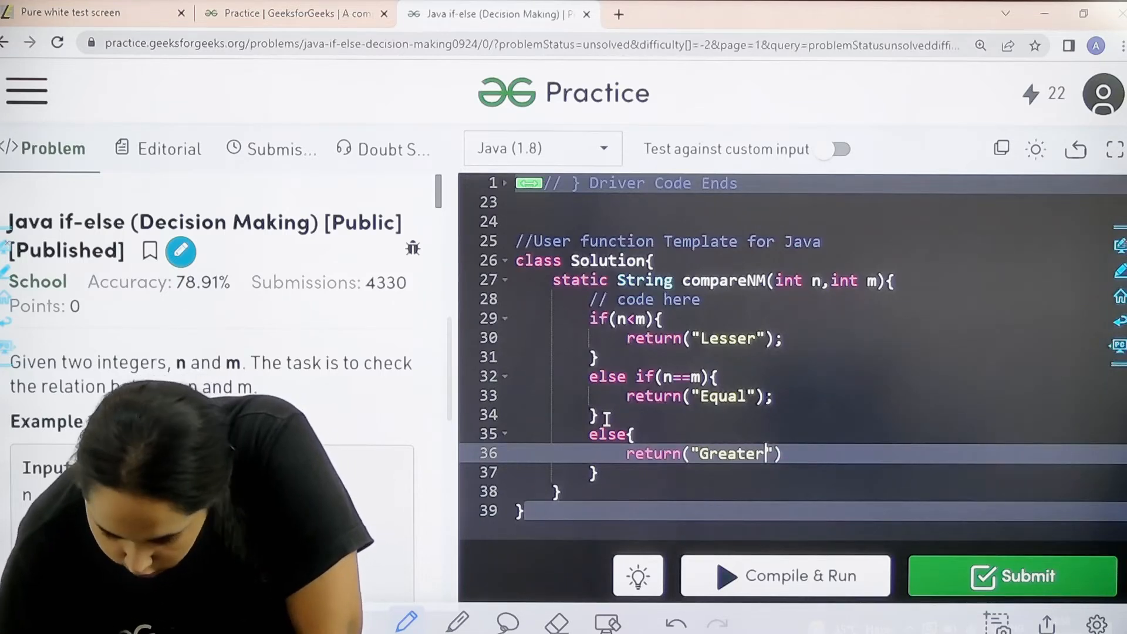
key("Backspace")
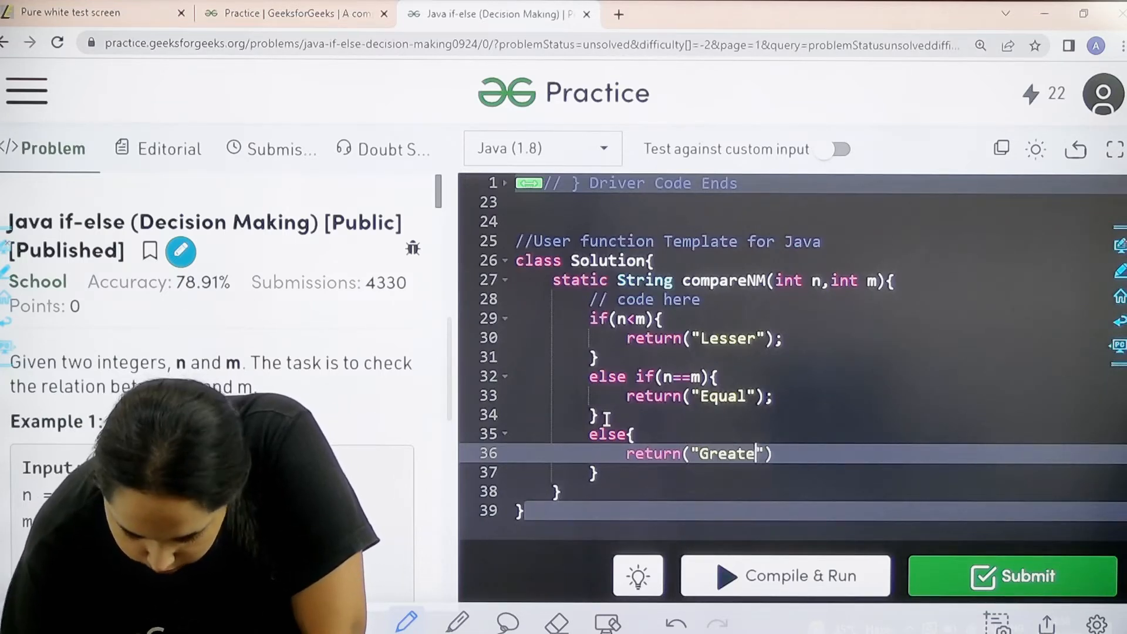
type("r\");")
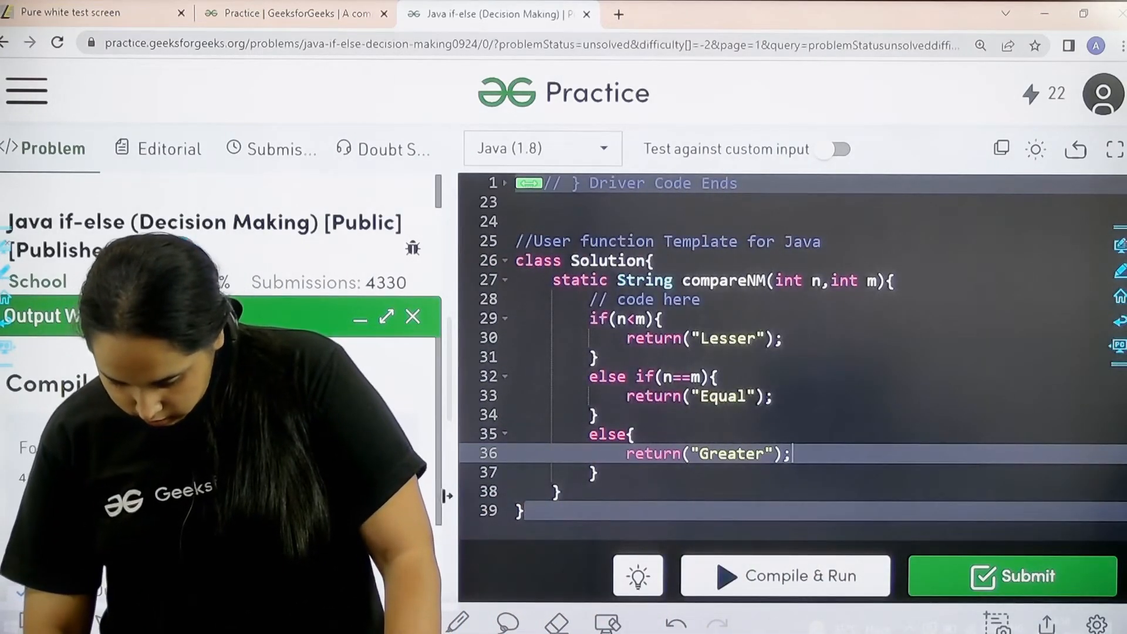
Step: Compare against the expected output and rewrite the return strings in lowercase, starting with "equal"
left_click(785, 575)
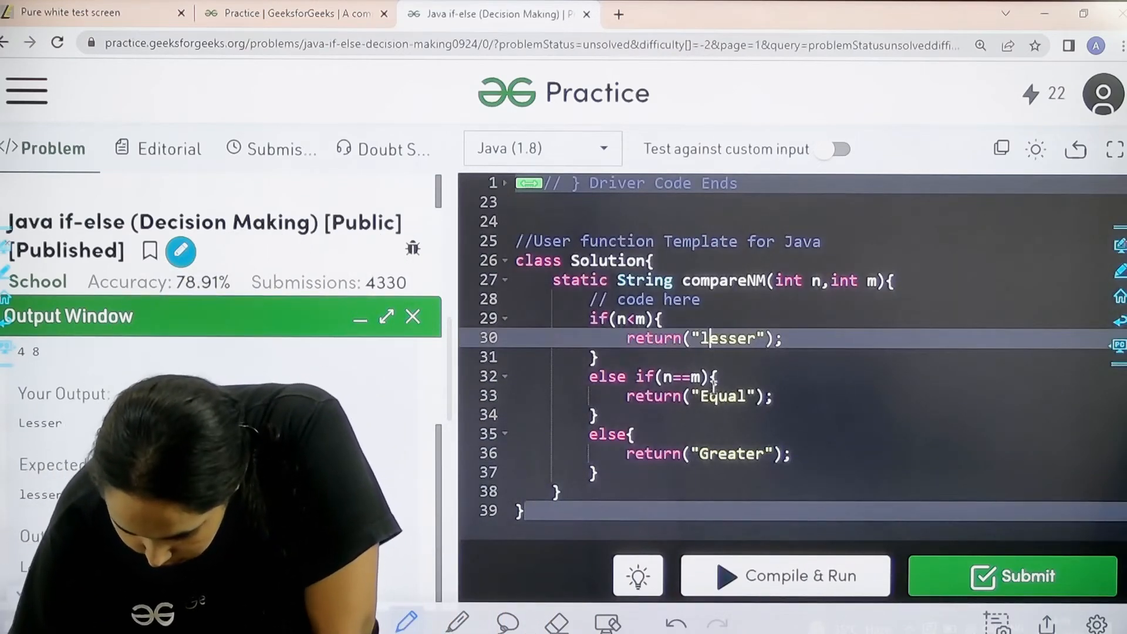
left_click(708, 396)
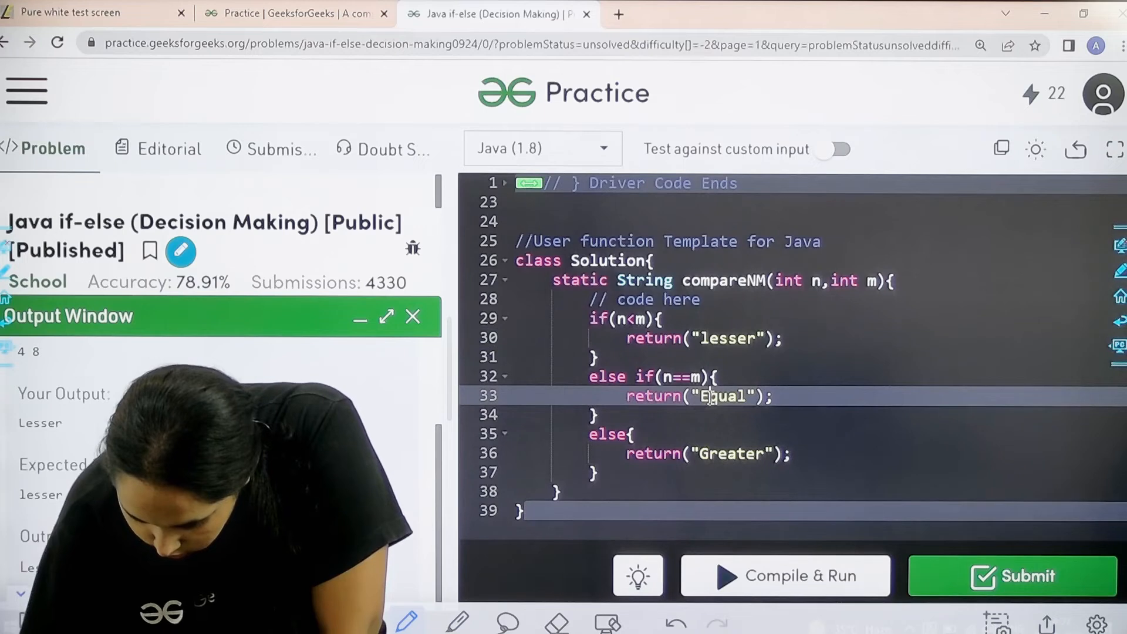
type("equal")
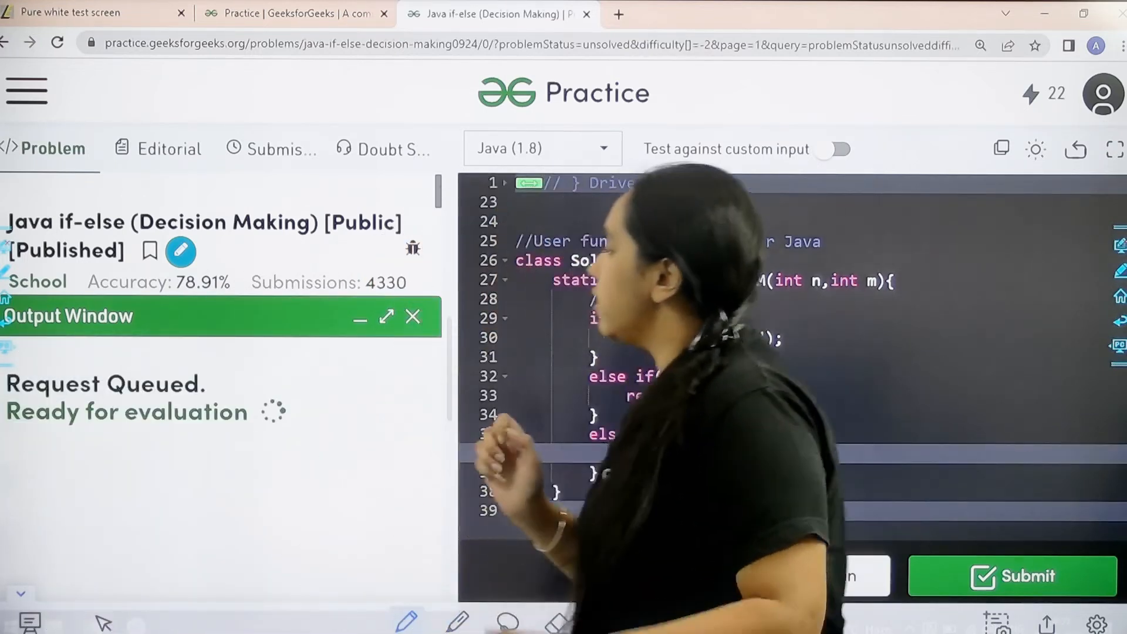
mouse_move(647, 359)
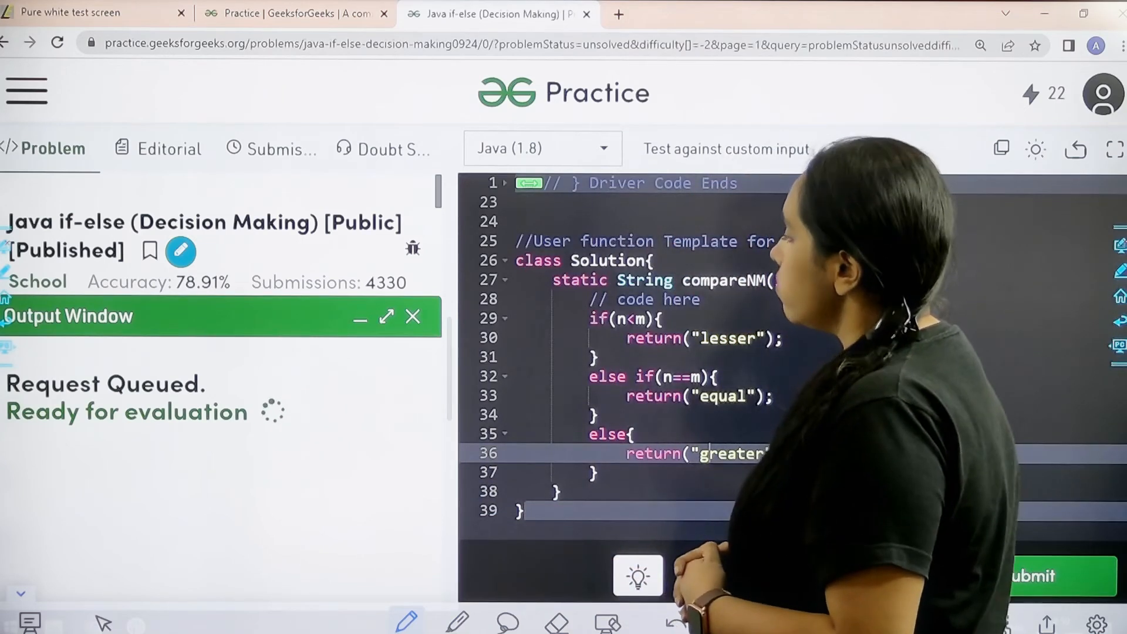
Step: Confirm the output matches the expected "lesser" for input 4 8, then submit
left_click(798, 576)
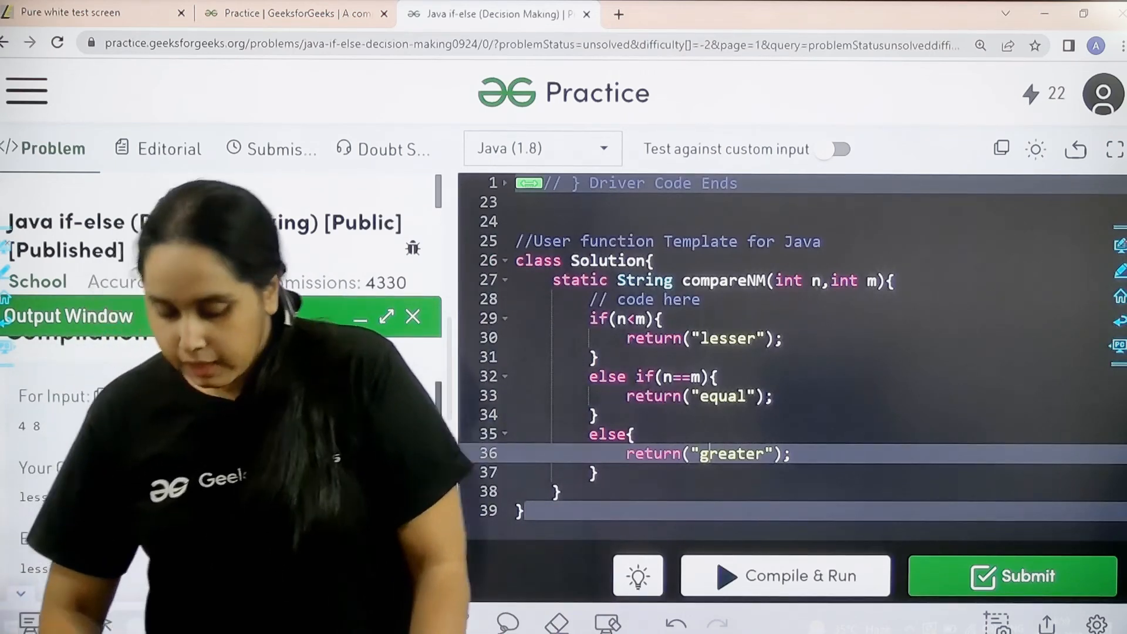
left_click(784, 576)
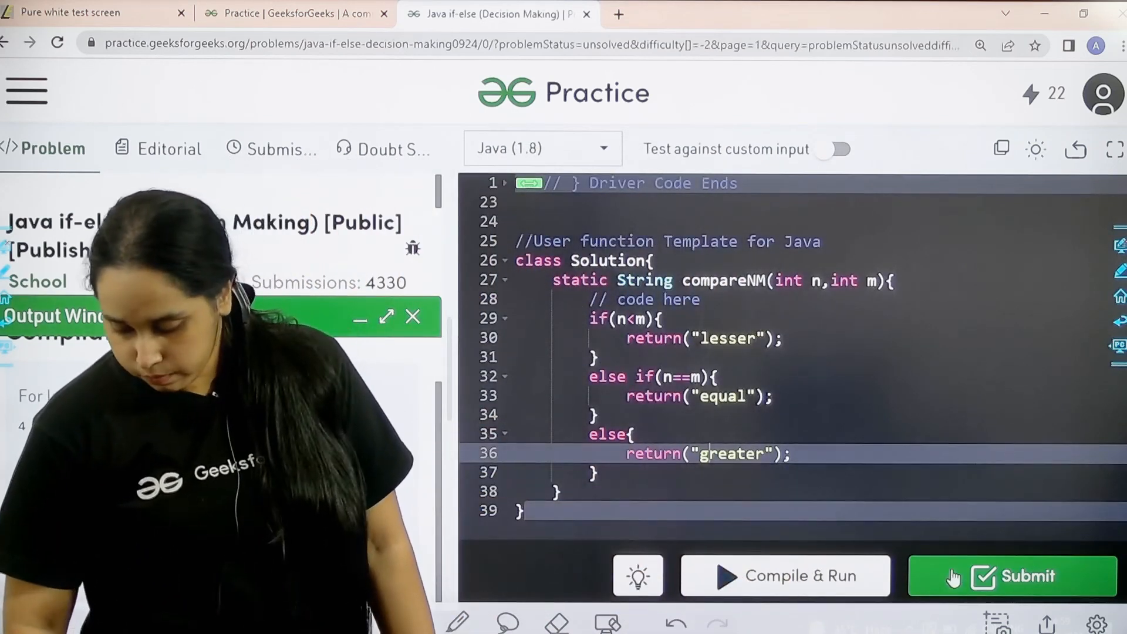
left_click(1014, 576)
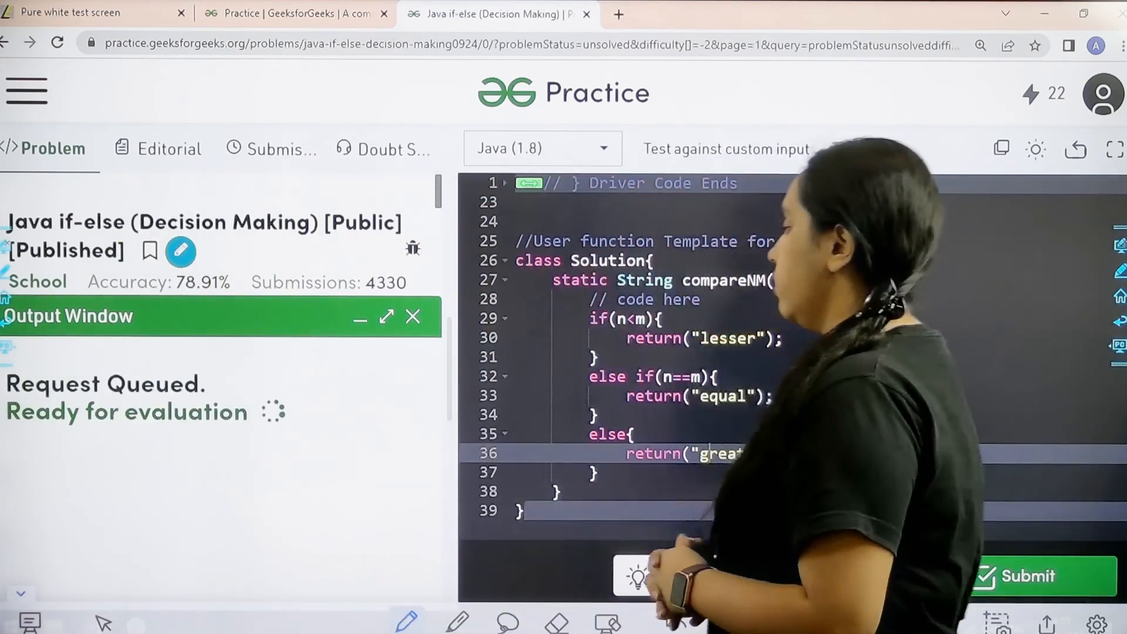